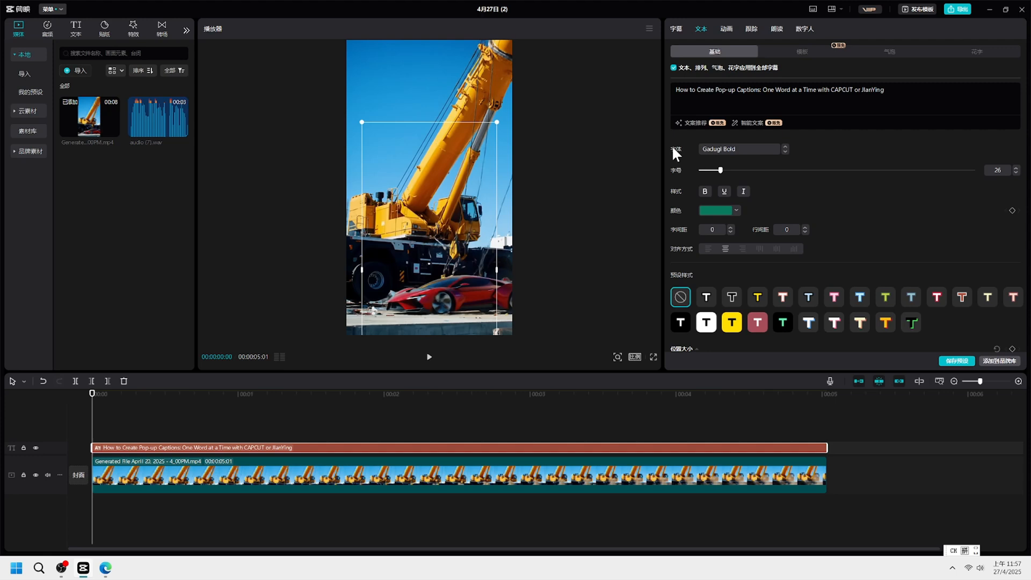
Step: Show the 花字 decorative text presets for the bold green caption
click(742, 148)
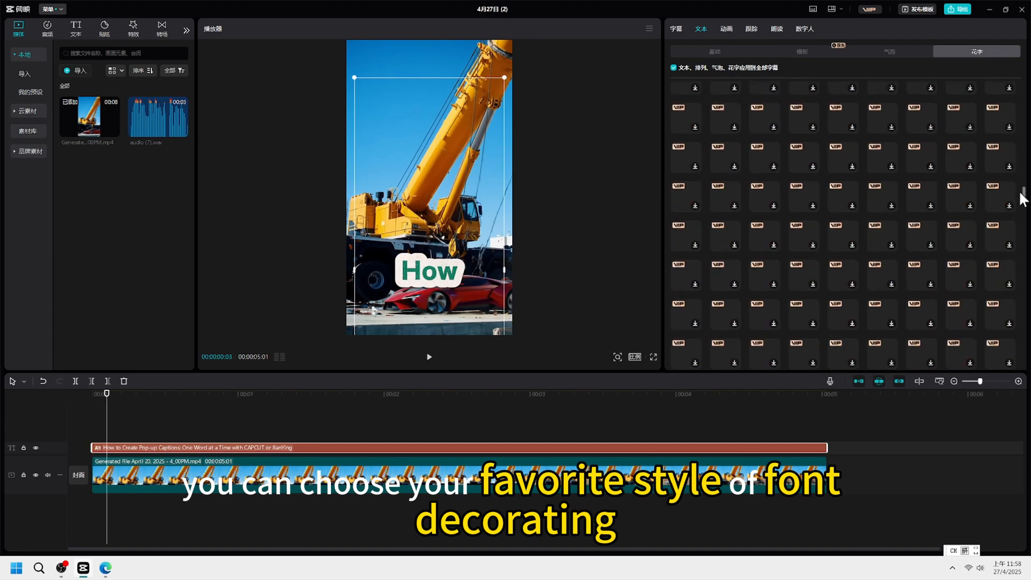
Step: Browse down through the 花字 decorative text style presets
scroll(down, 3)
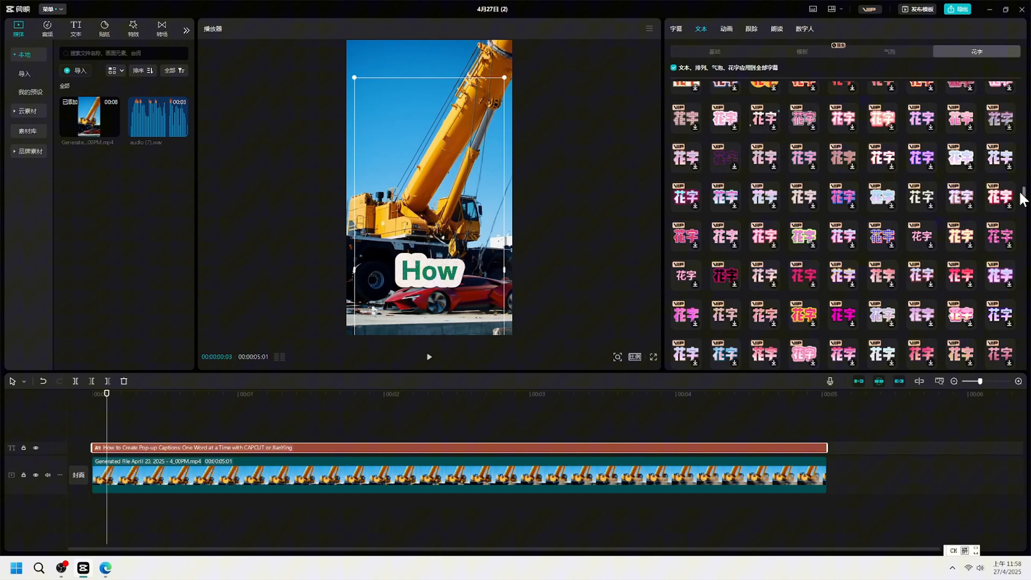
scroll(down, 3)
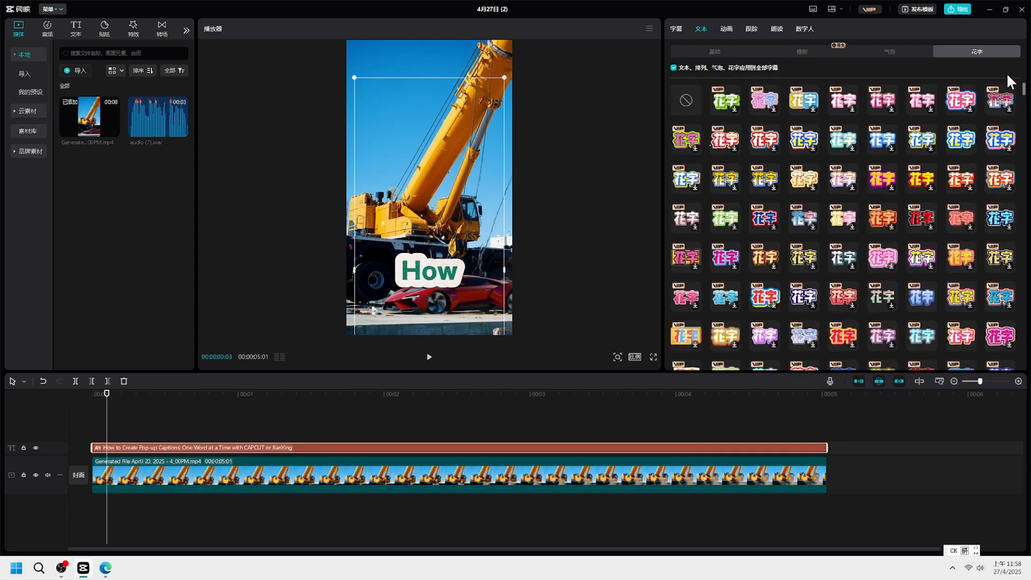
scroll(down, 3)
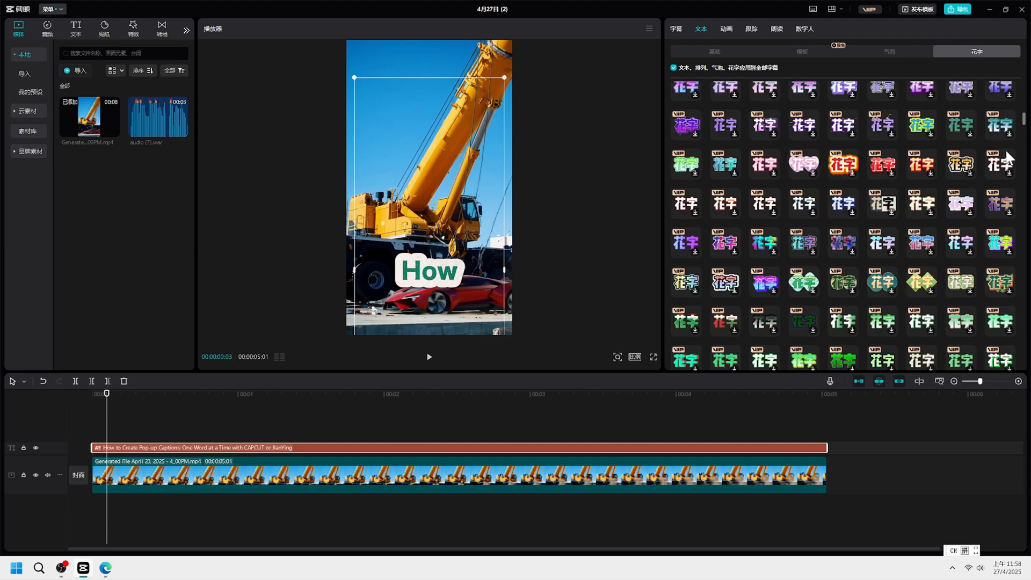
scroll(down, 3)
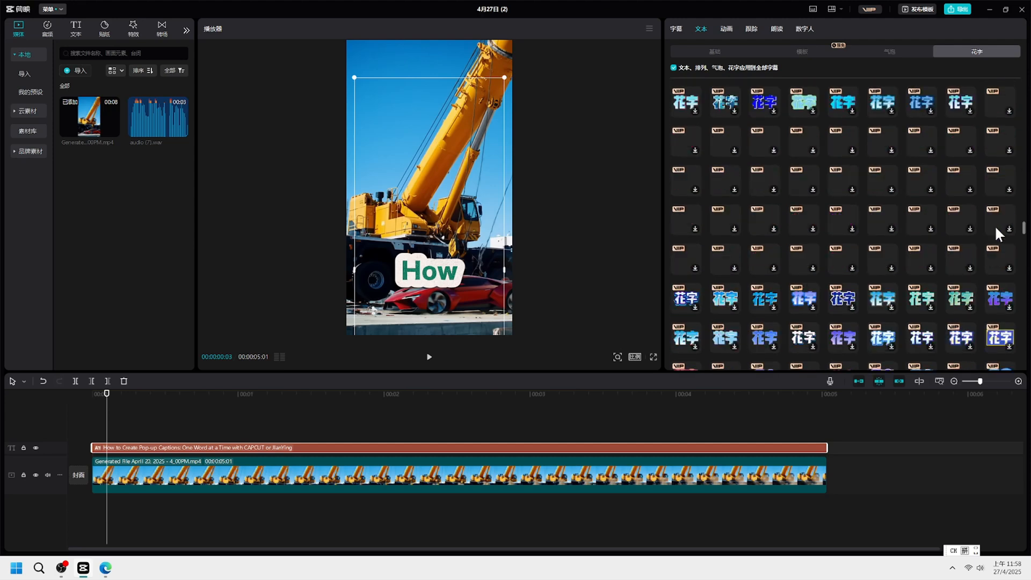
scroll(down, 3)
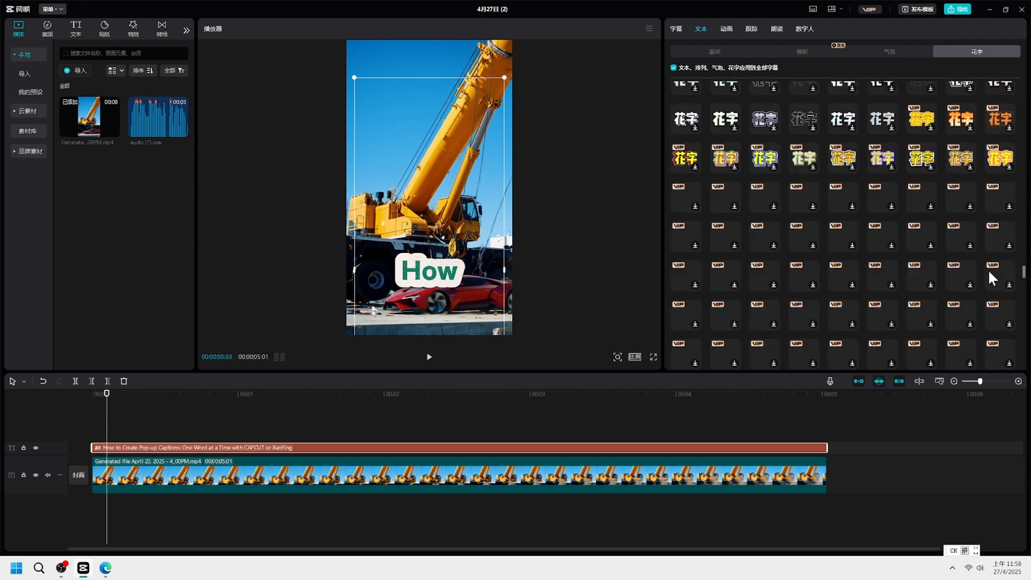
scroll(down, 3)
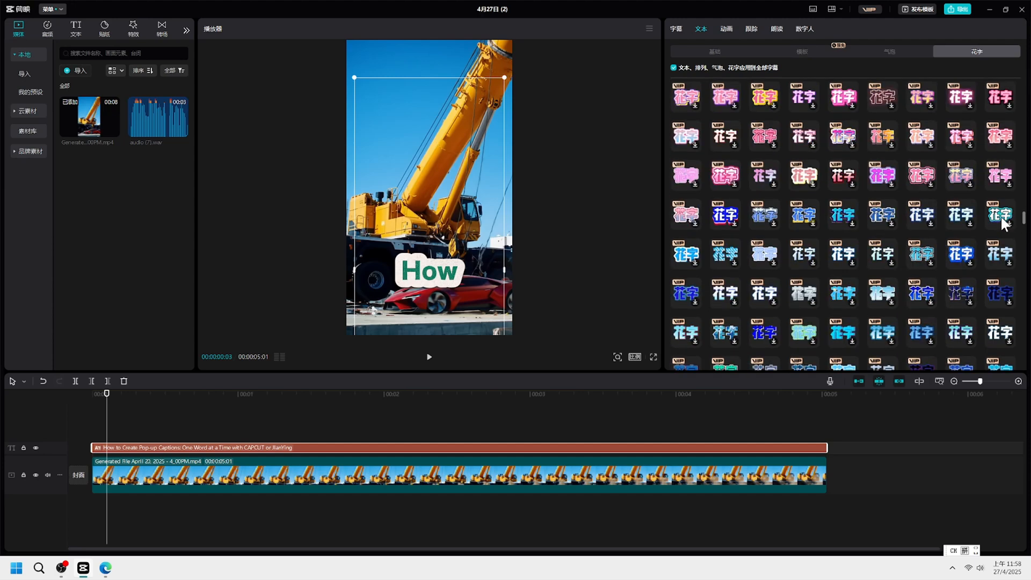
mouse_move(711, 37)
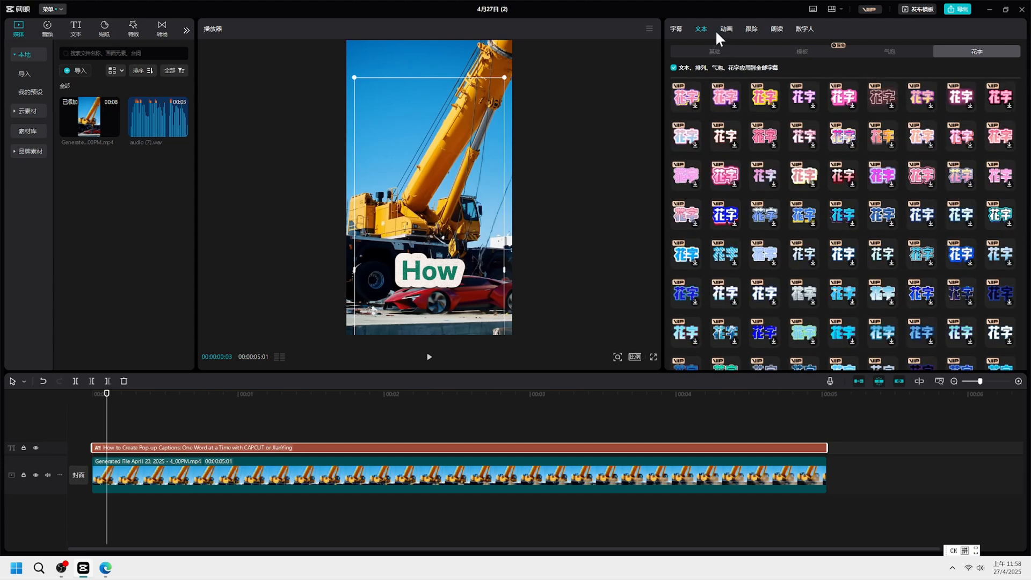
Step: Show the caption (字幕) animation presets under the 动画 settings
click(726, 29)
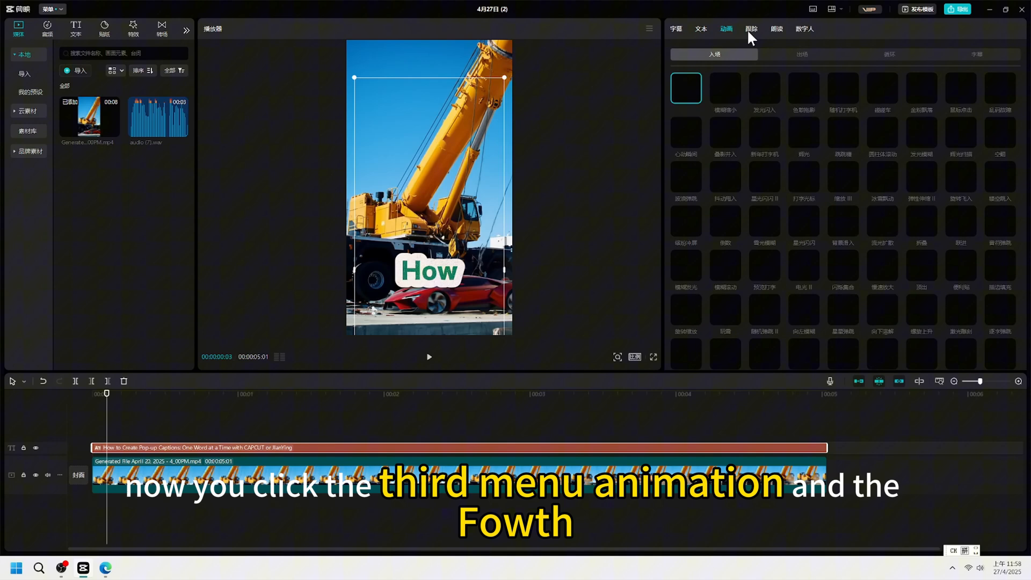
click(984, 54)
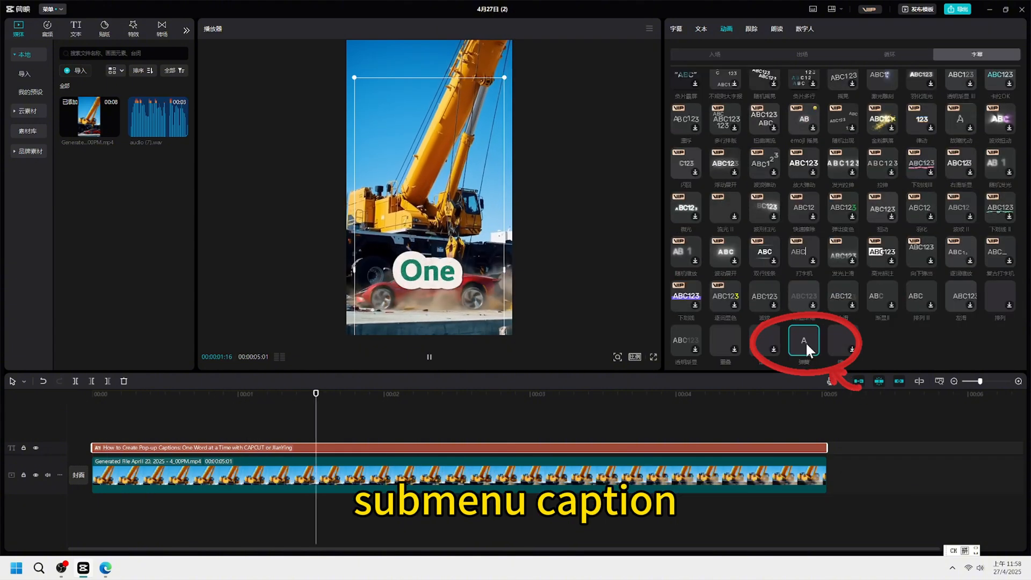